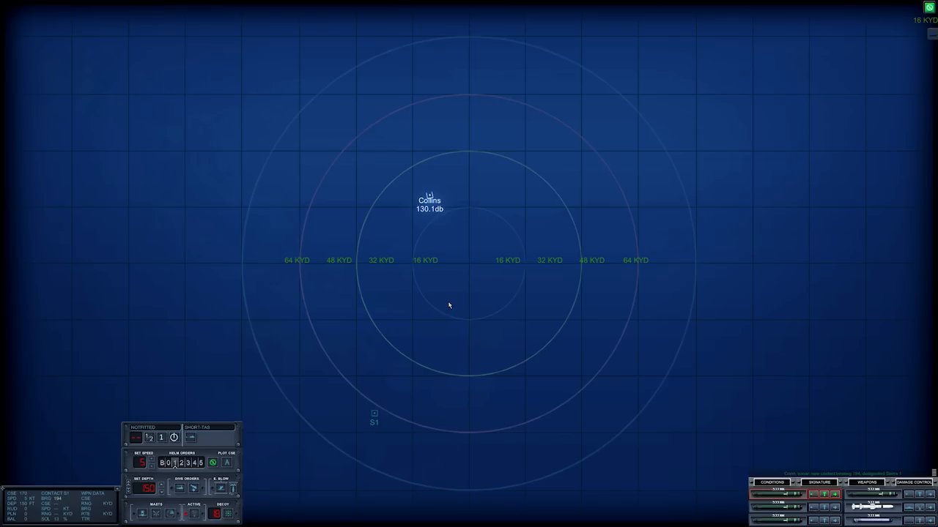
pyautogui.moveTo(443, 290)
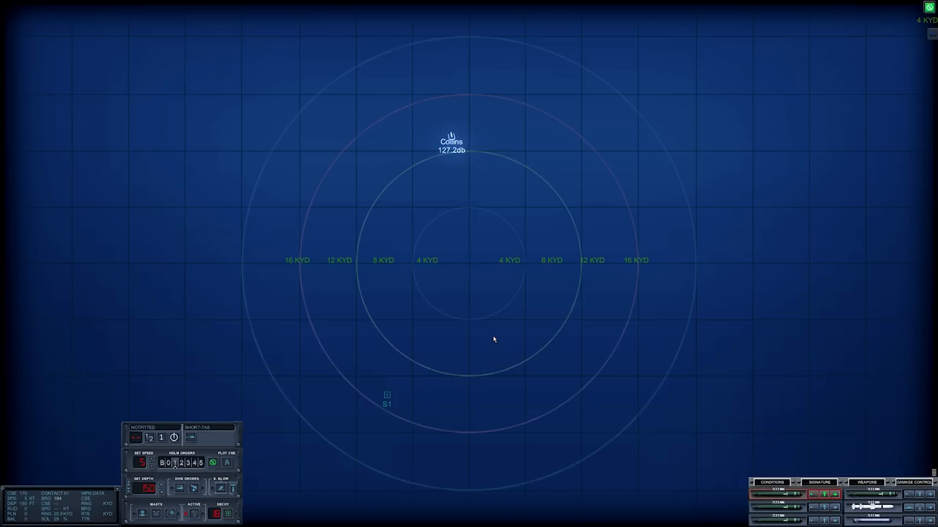
pyautogui.moveTo(596, 443)
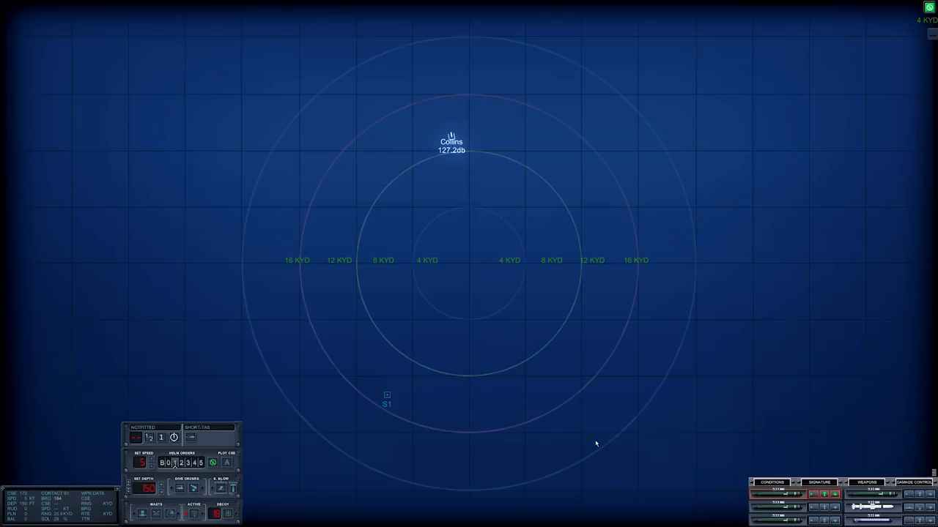
# Show the sonar signature readings for contact S1.
pyautogui.click(818, 392)
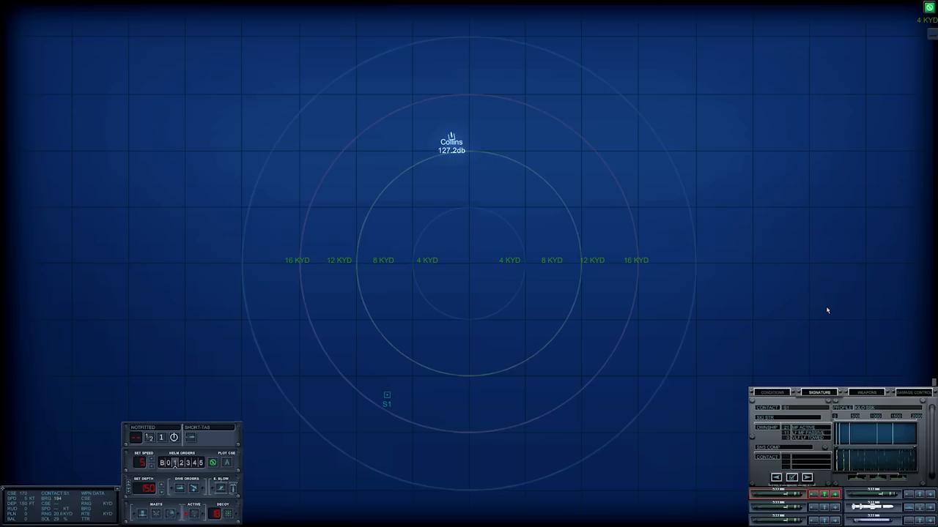
pyautogui.moveTo(820, 357)
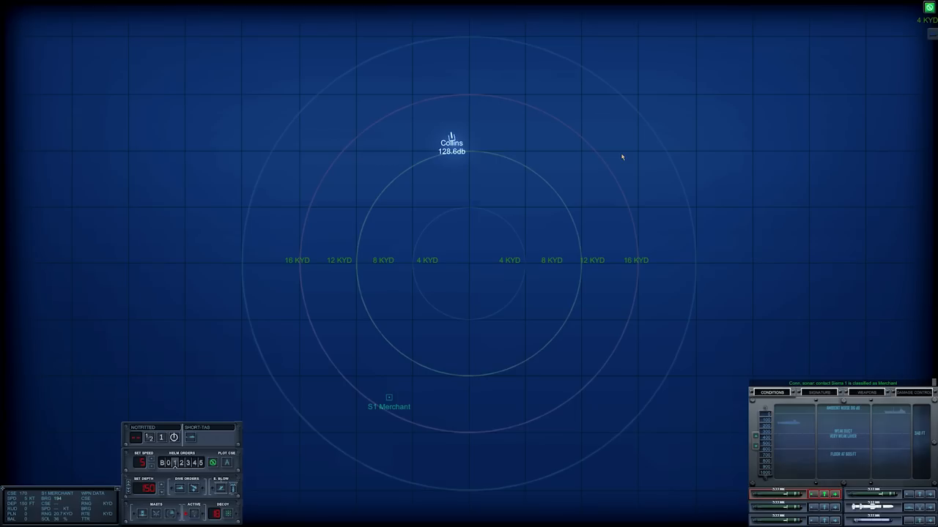
pyautogui.moveTo(838, 460)
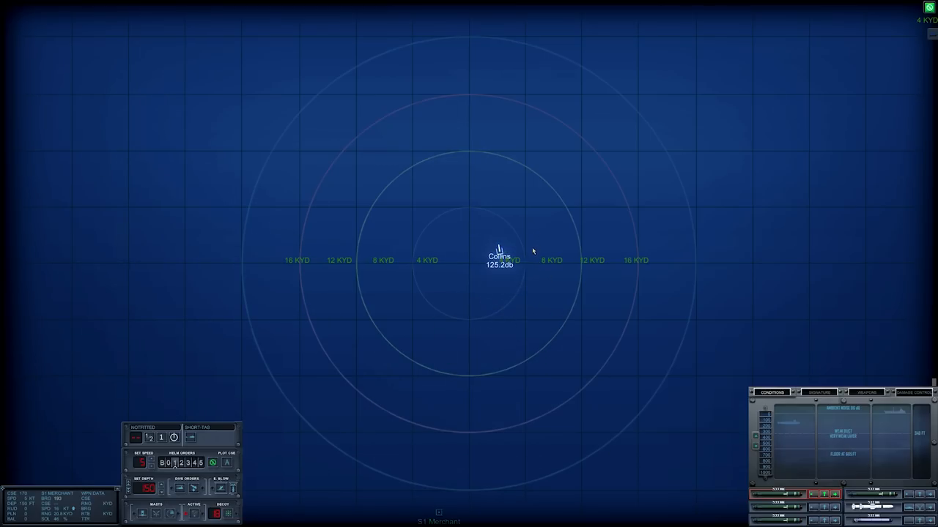
# Plot a southward course on heading 190 and view new contact S2's signature.
pyautogui.click(509, 103)
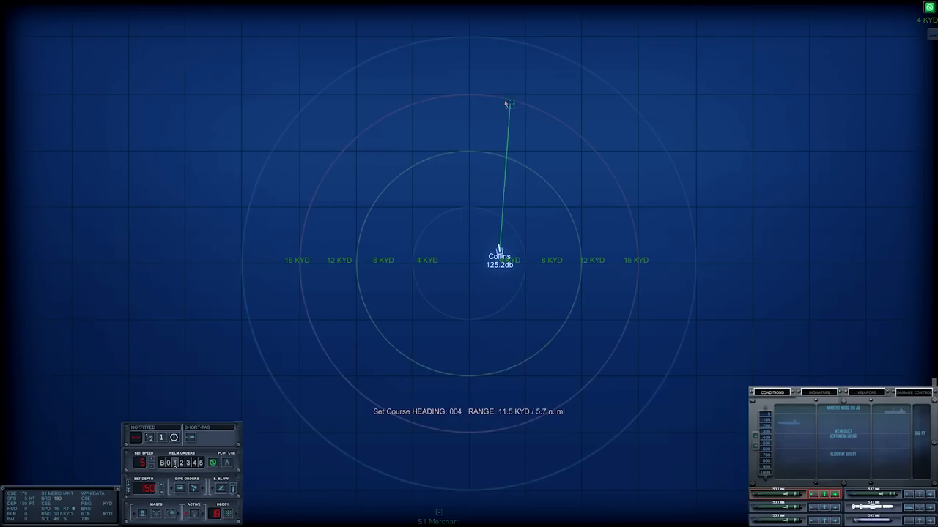
pyautogui.moveTo(509, 103); pyautogui.dragTo(463, 449)
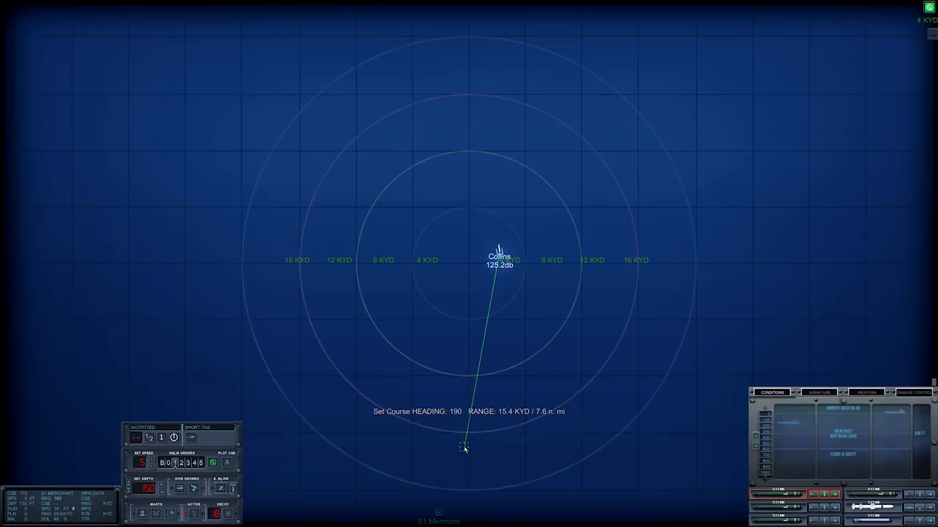
pyautogui.moveTo(463, 447); pyautogui.dragTo(403, 431)
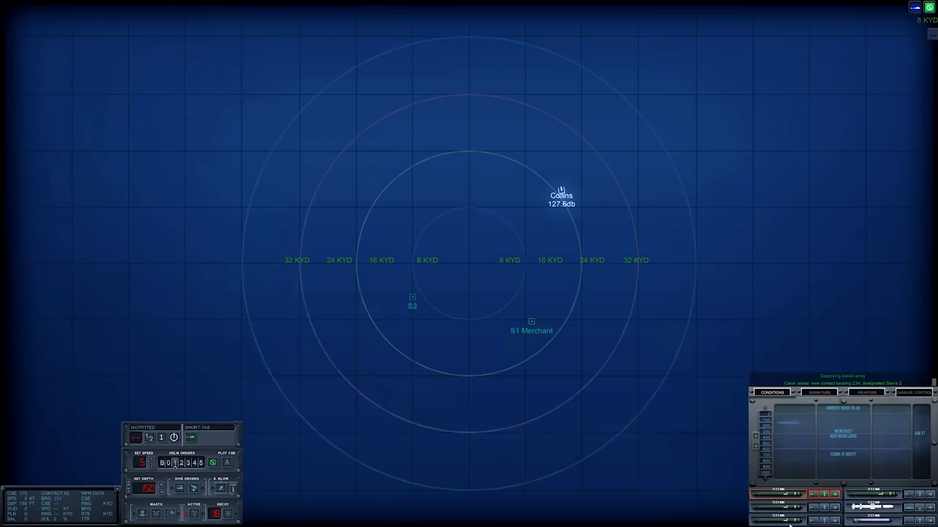
pyautogui.click(818, 393)
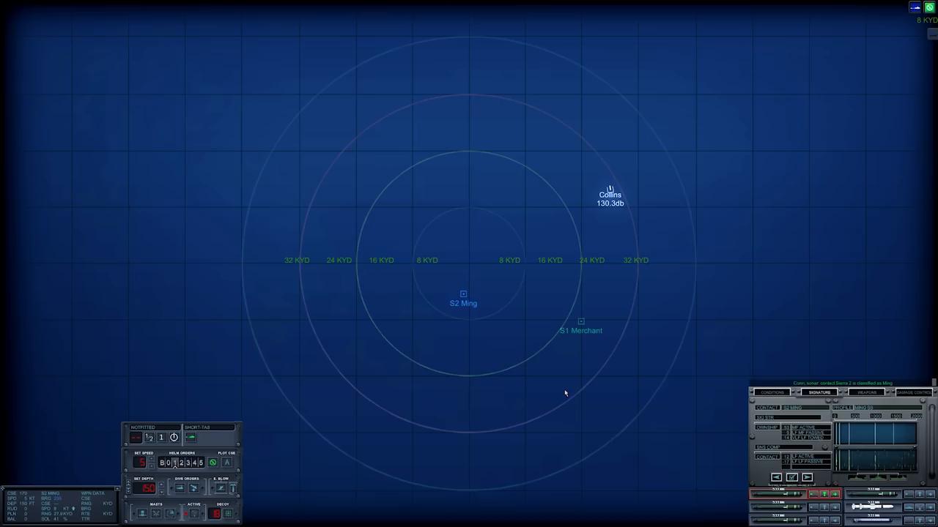
pyautogui.moveTo(499, 324)
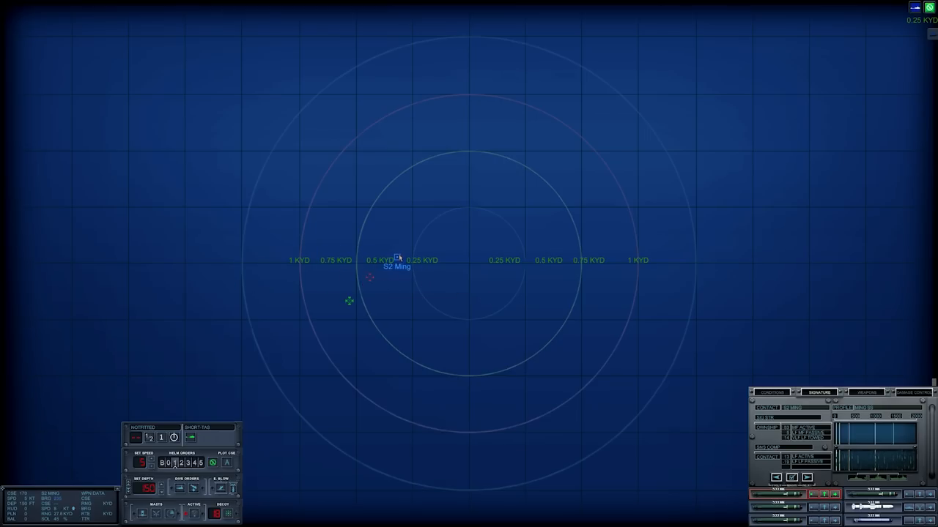
pyautogui.moveTo(366, 277)
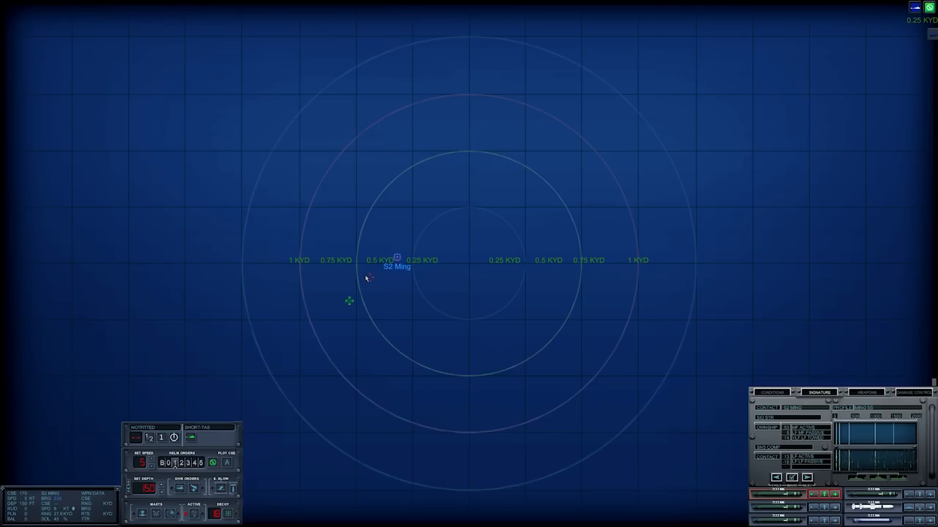
pyautogui.moveTo(448, 349)
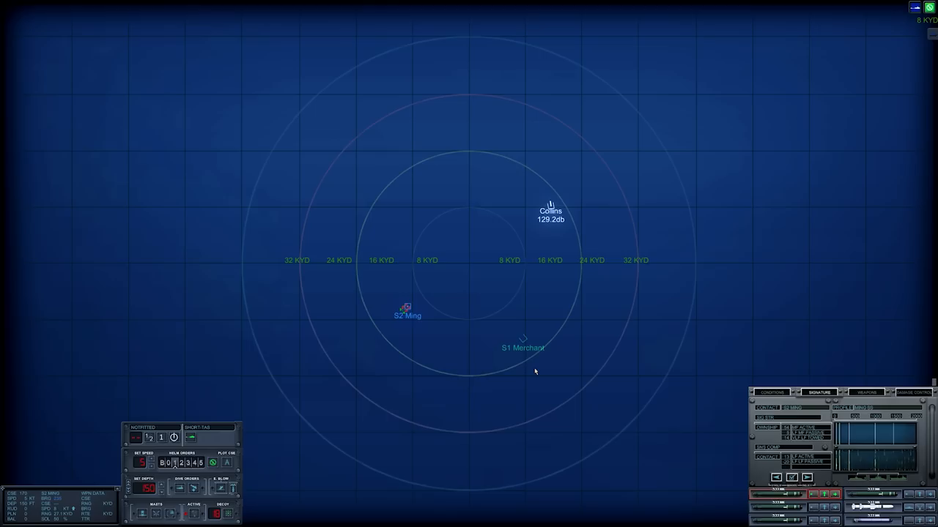
pyautogui.moveTo(499, 381)
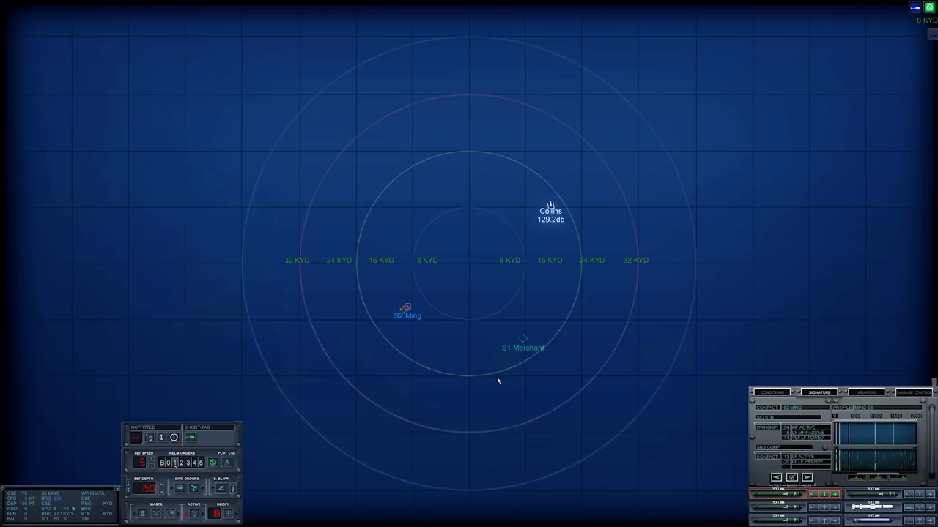
pyautogui.moveTo(485, 379)
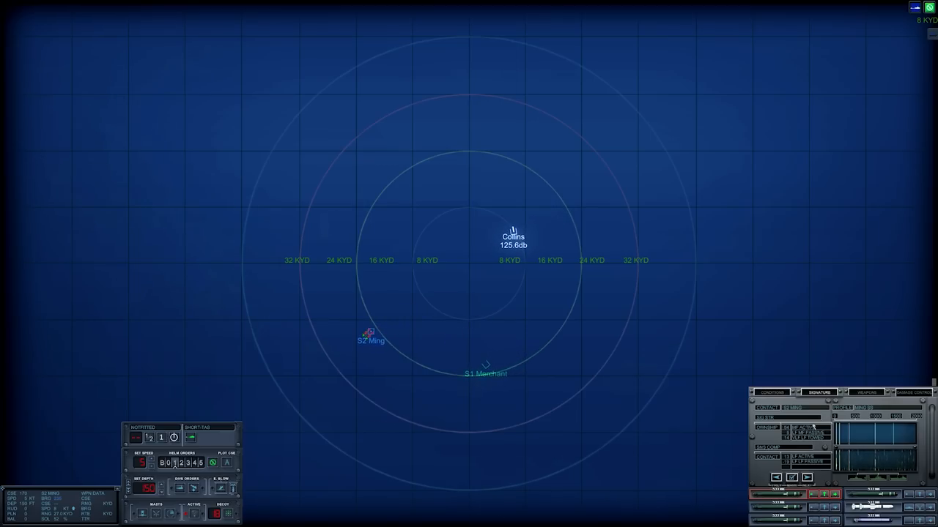
pyautogui.moveTo(491, 320)
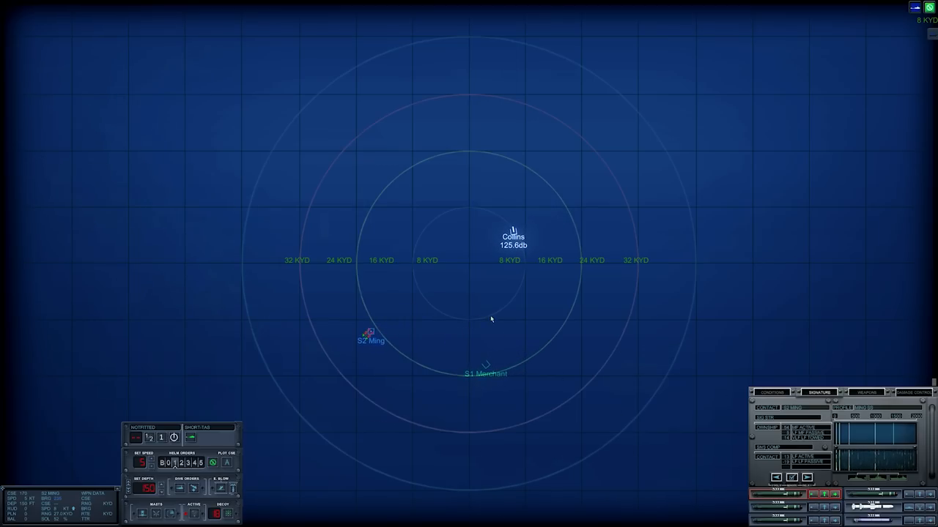
pyautogui.moveTo(513, 241); pyautogui.dragTo(528, 336)
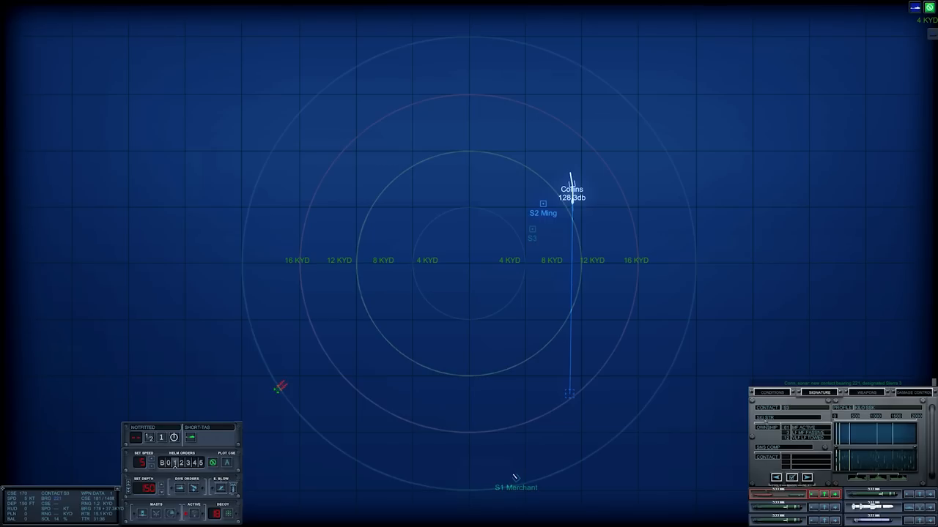
pyautogui.moveTo(664, 303)
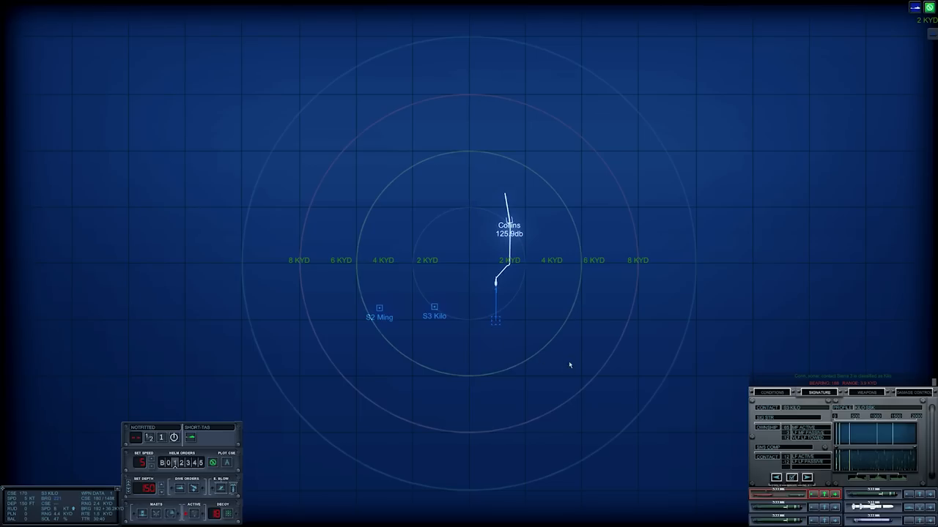
pyautogui.moveTo(455, 321)
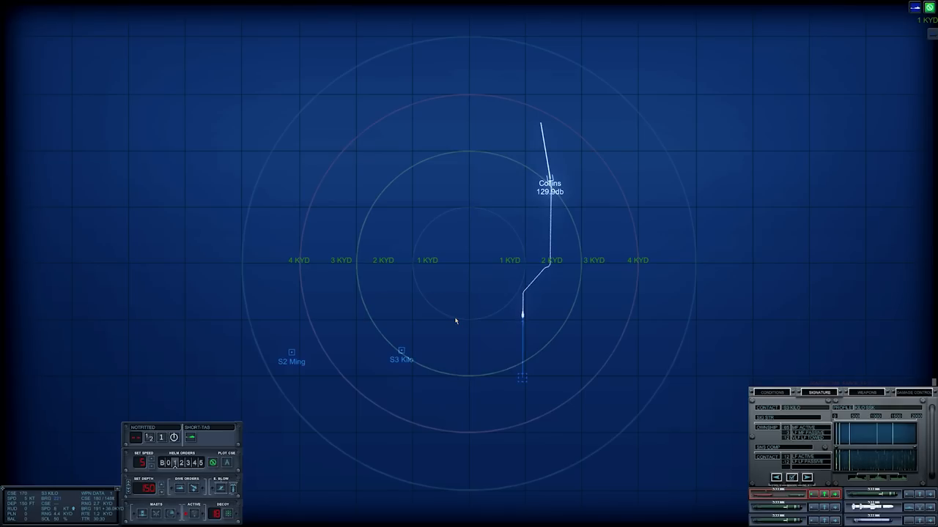
pyautogui.moveTo(479, 237)
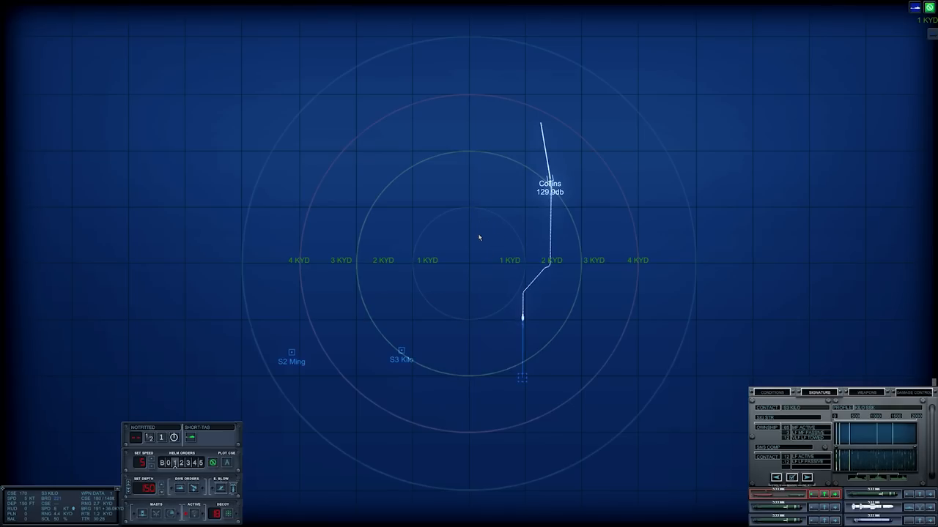
pyautogui.moveTo(354, 339)
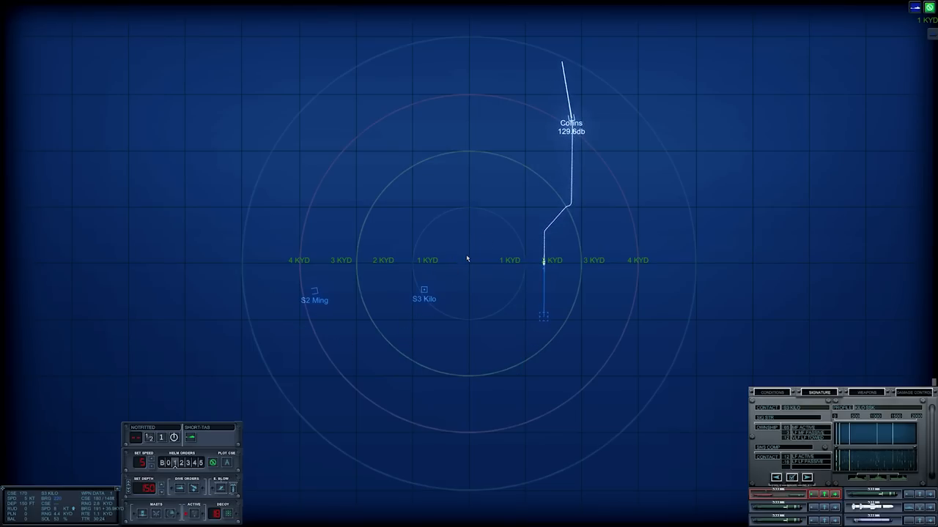
pyautogui.moveTo(461, 282)
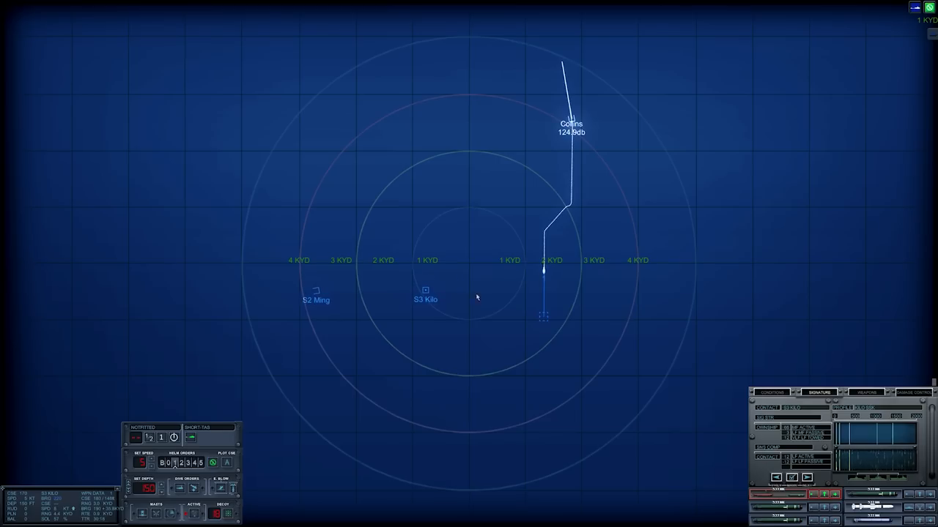
pyautogui.moveTo(548, 322)
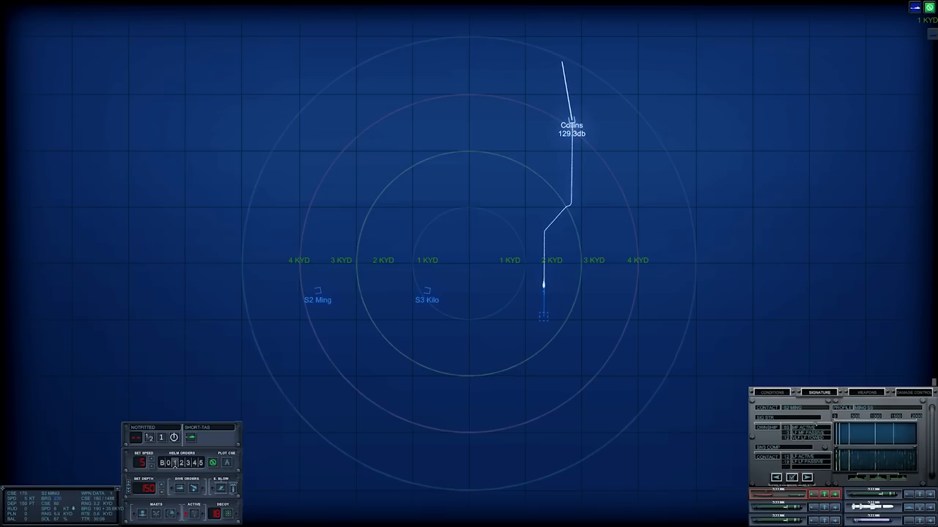
# Display the ocean conditions data in the contact panel.
pyautogui.click(818, 392)
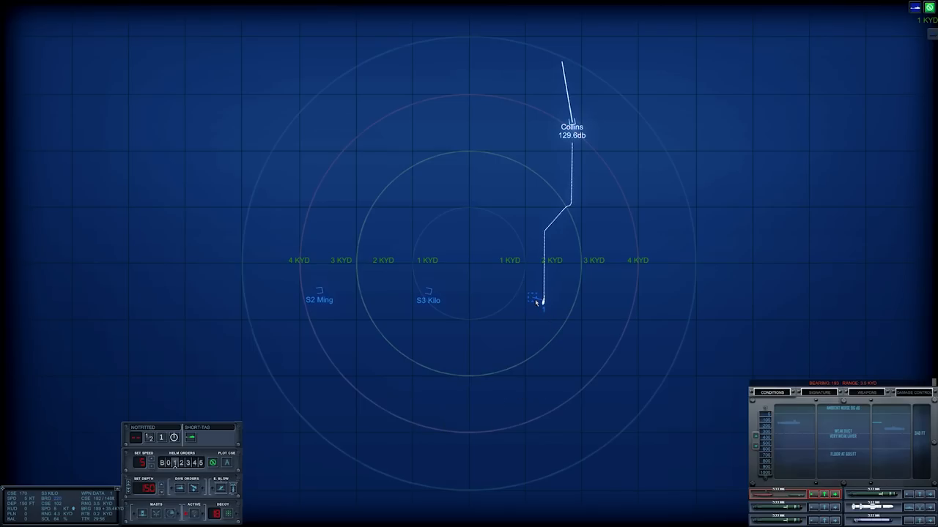
pyautogui.moveTo(595, 321)
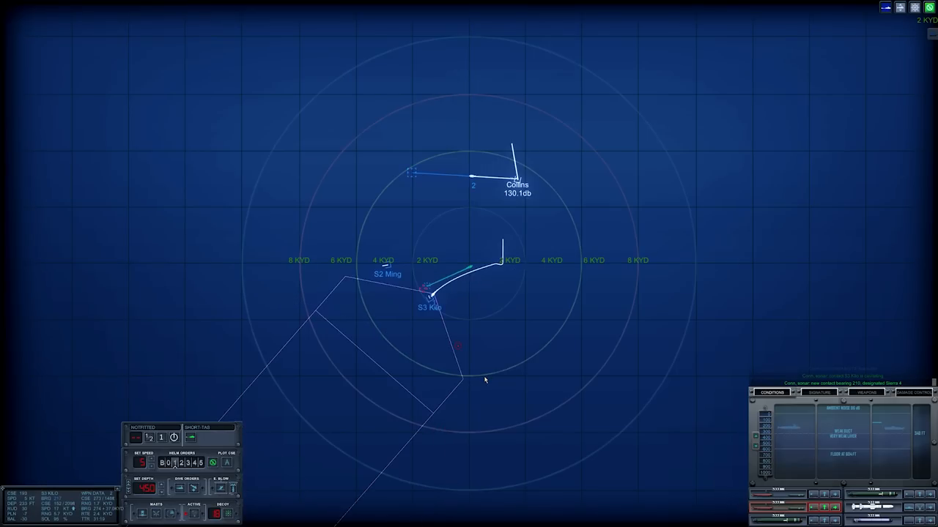
# Zoom the tactical map out to 16 KYD and back, then order depth 350 ft.
pyautogui.scroll(-3)
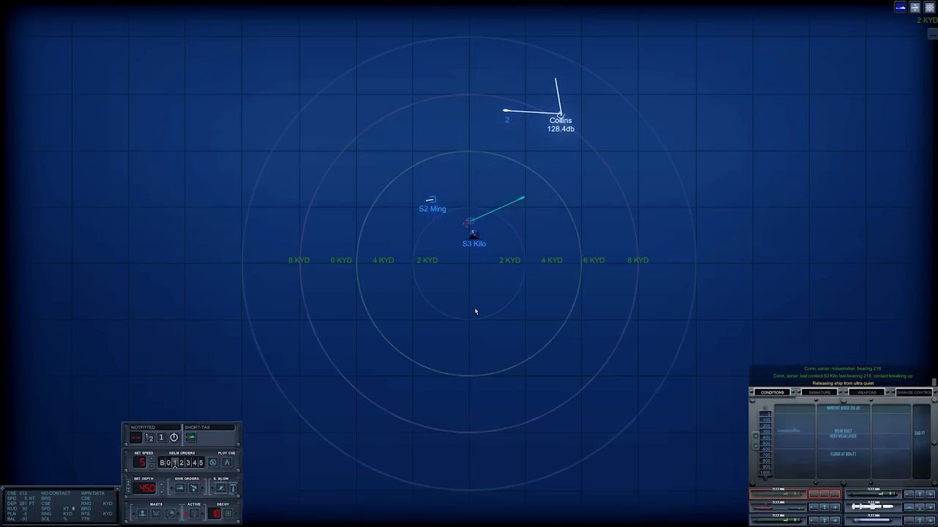
pyautogui.scroll(-3)
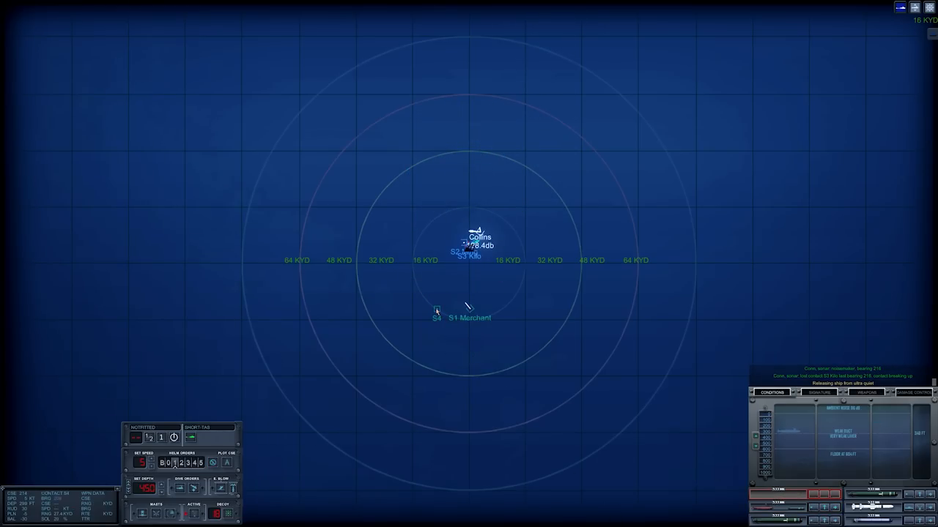
pyautogui.click(818, 392)
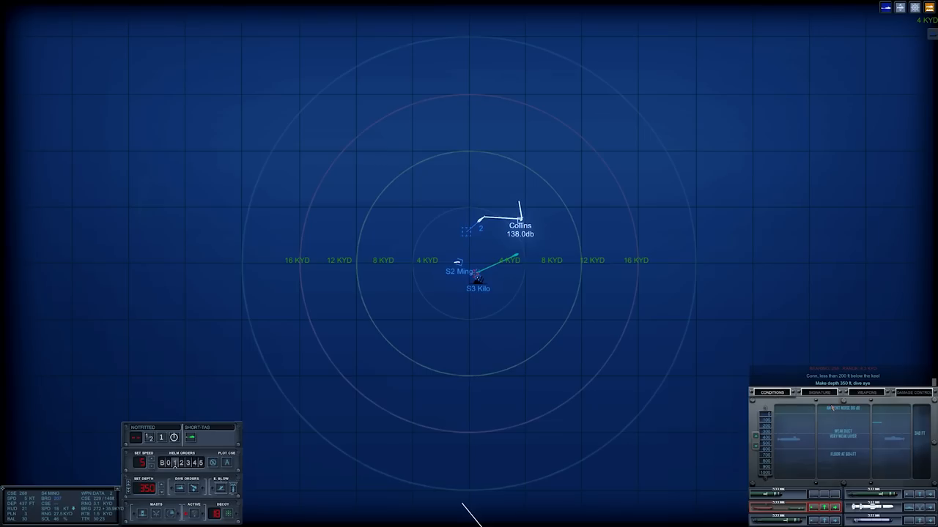
pyautogui.moveTo(656, 356)
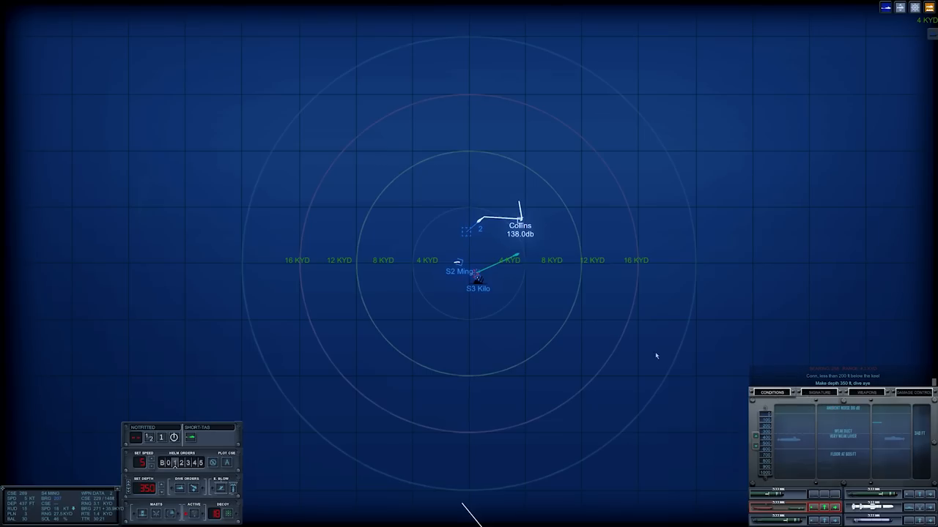
pyautogui.moveTo(520, 326)
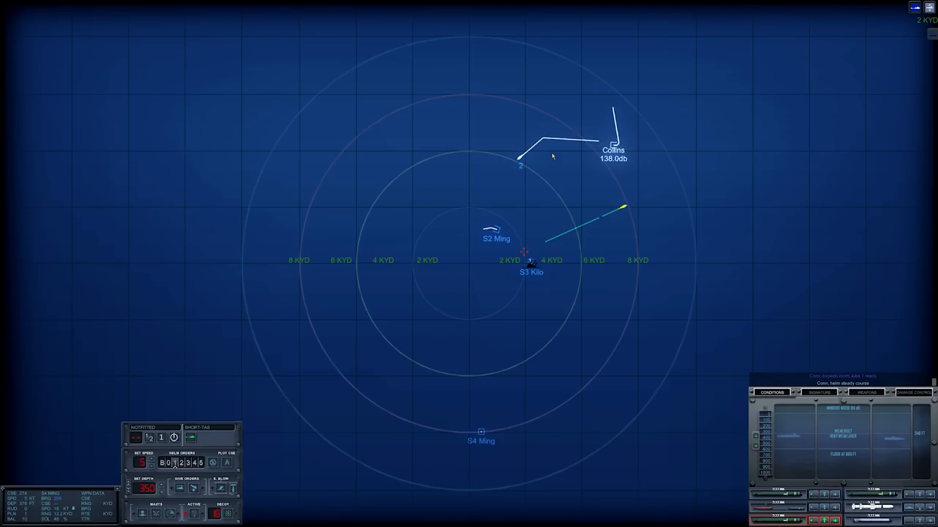
pyautogui.moveTo(630, 341)
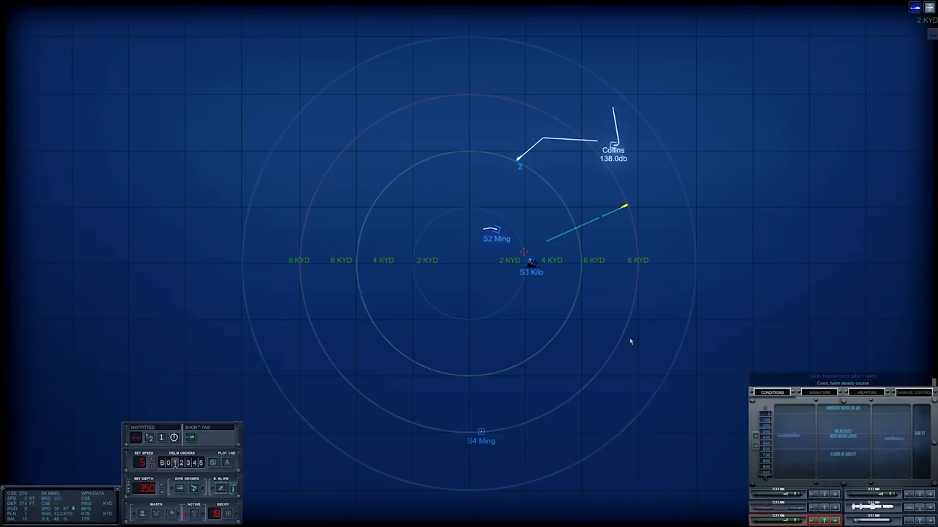
# Fire a third torpedo from tube 3.
pyautogui.click(497, 135)
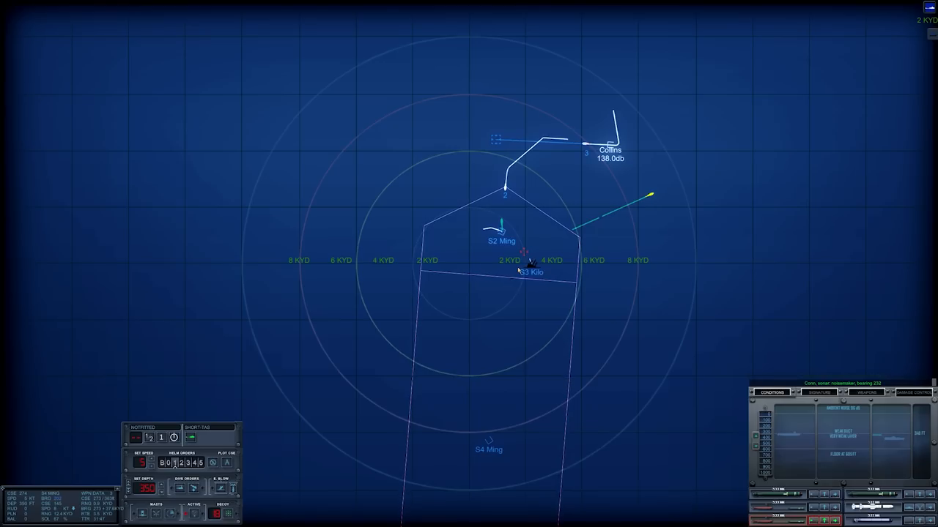
pyautogui.moveTo(525, 345)
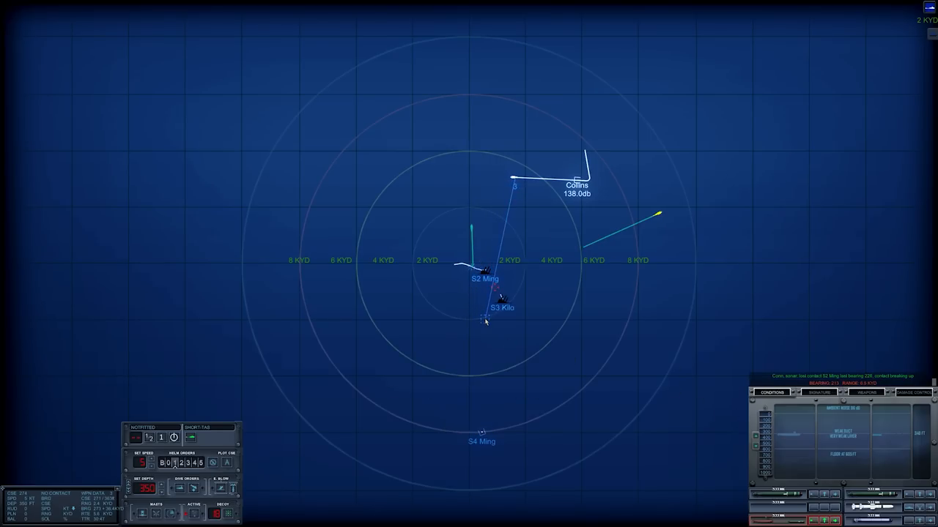
pyautogui.moveTo(657, 297)
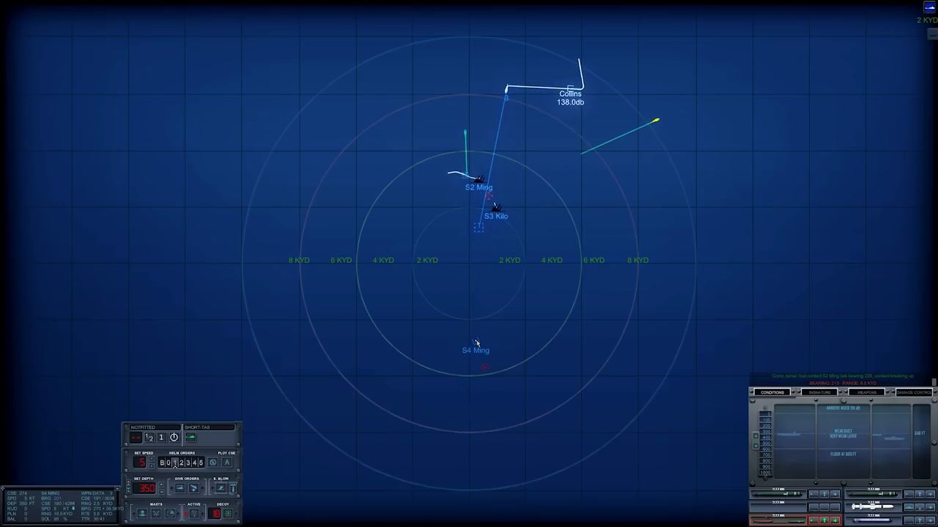
pyautogui.moveTo(625, 245)
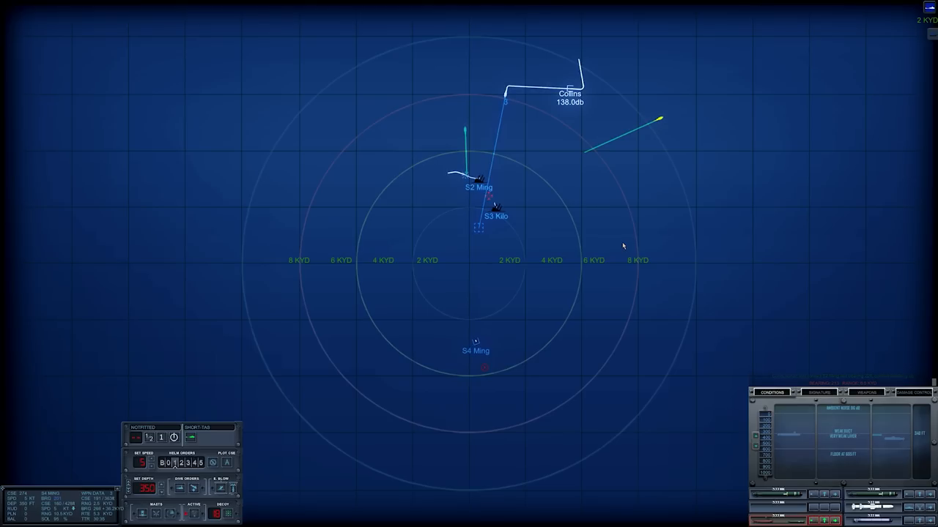
pyautogui.moveTo(622, 247)
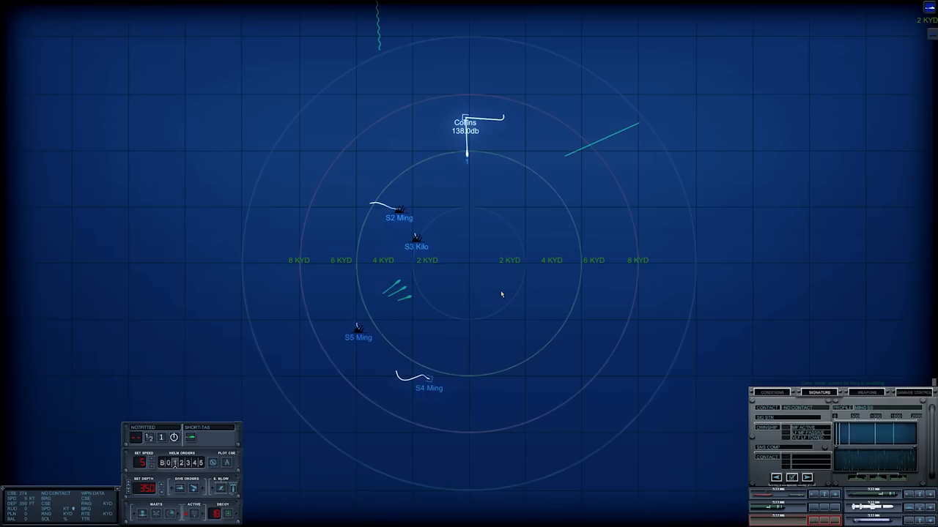
pyautogui.moveTo(501, 297)
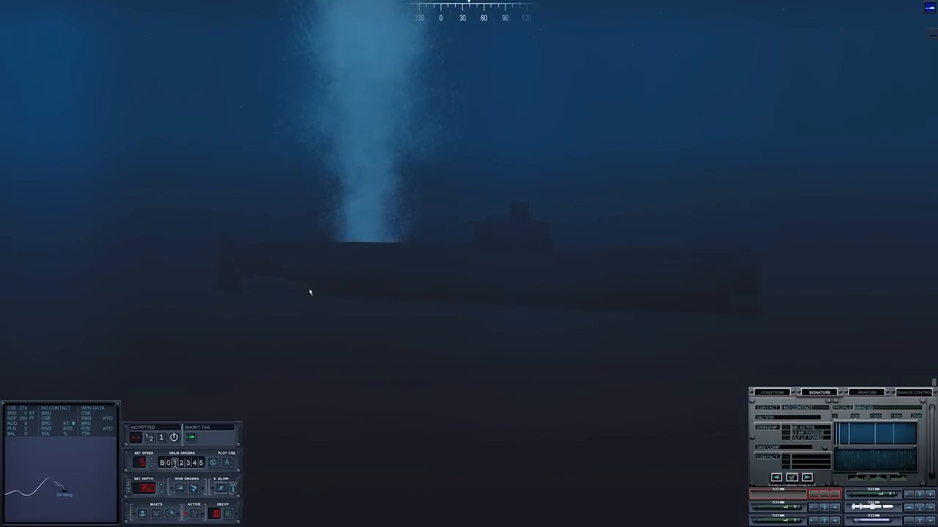
pyautogui.moveTo(808, 223)
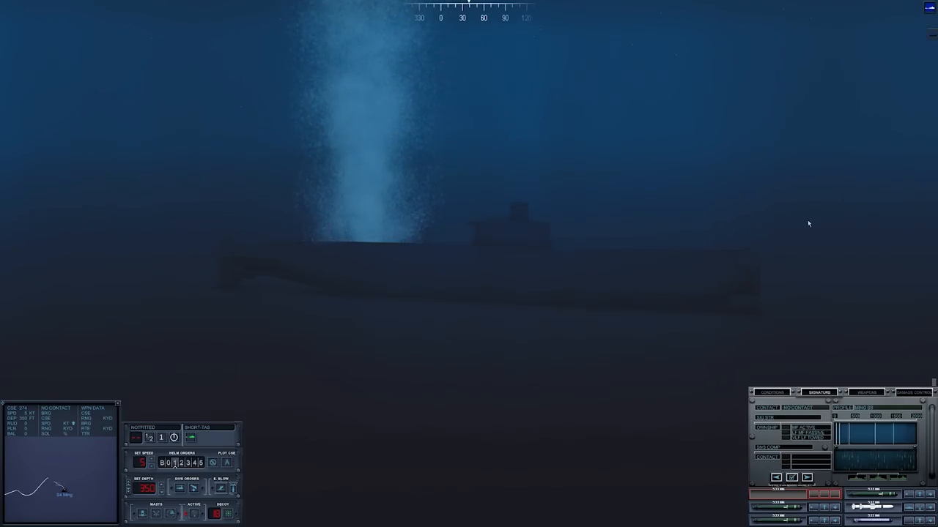
pyautogui.moveTo(429, 262)
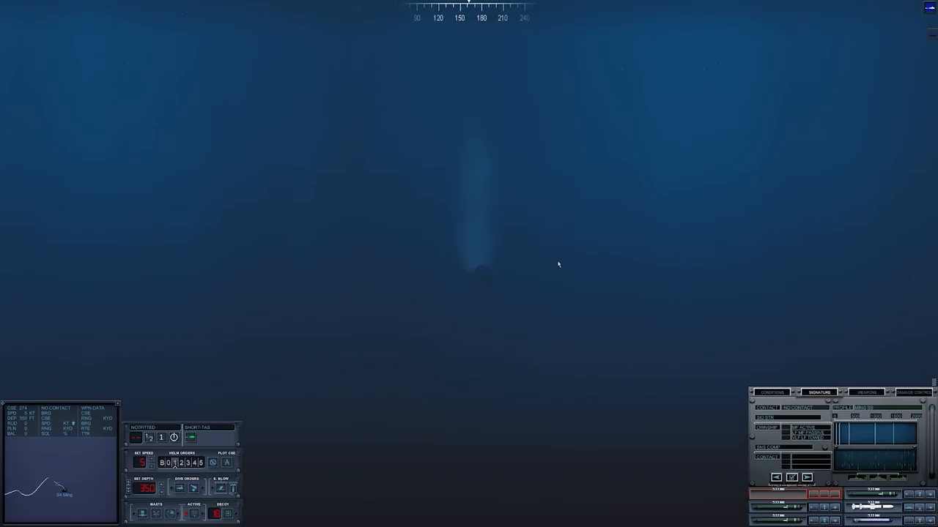
pyautogui.moveTo(548, 237)
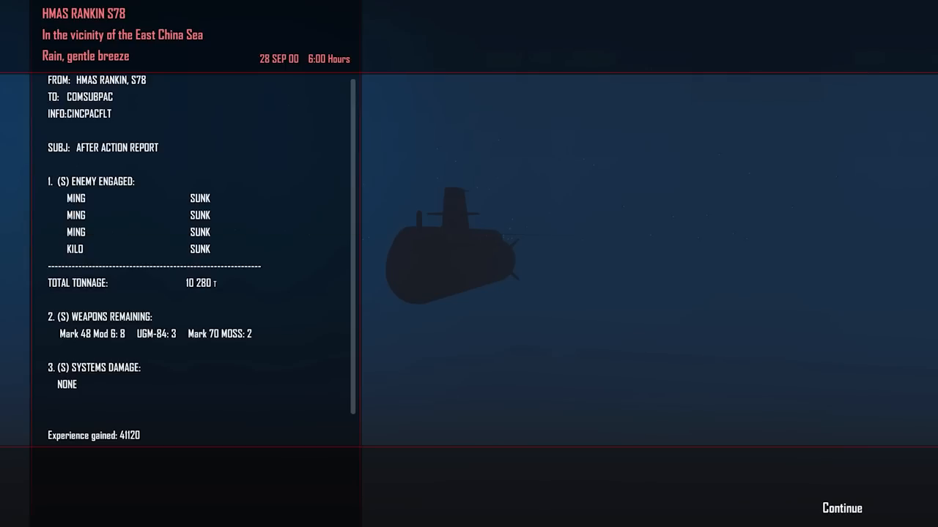
pyautogui.moveTo(813, 510)
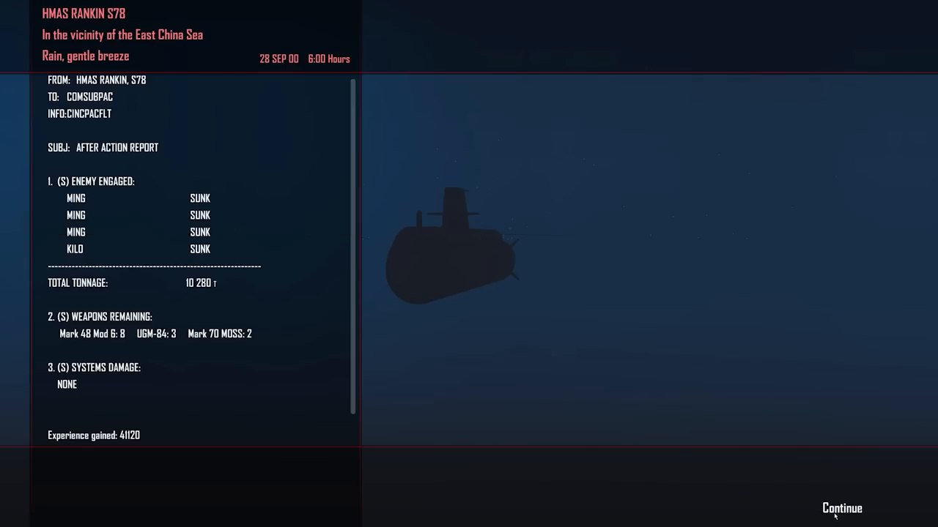
# Continue past the After Action Report to the COMSUBPAC Mission Update.
pyautogui.click(840, 508)
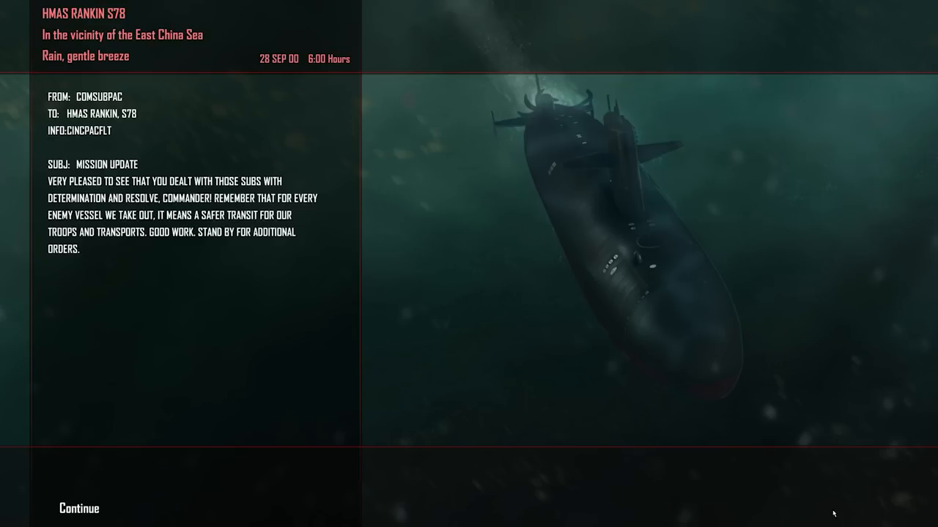
pyautogui.moveTo(663, 418)
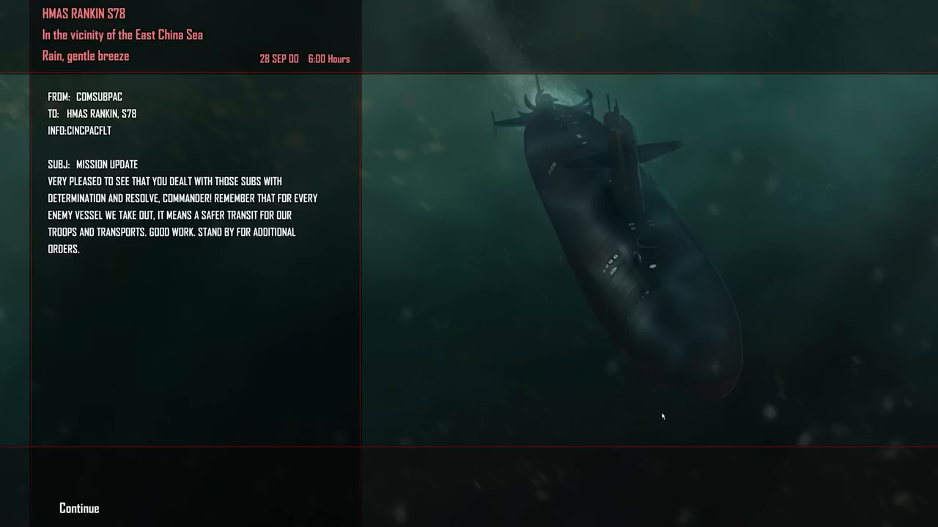
pyautogui.moveTo(631, 411)
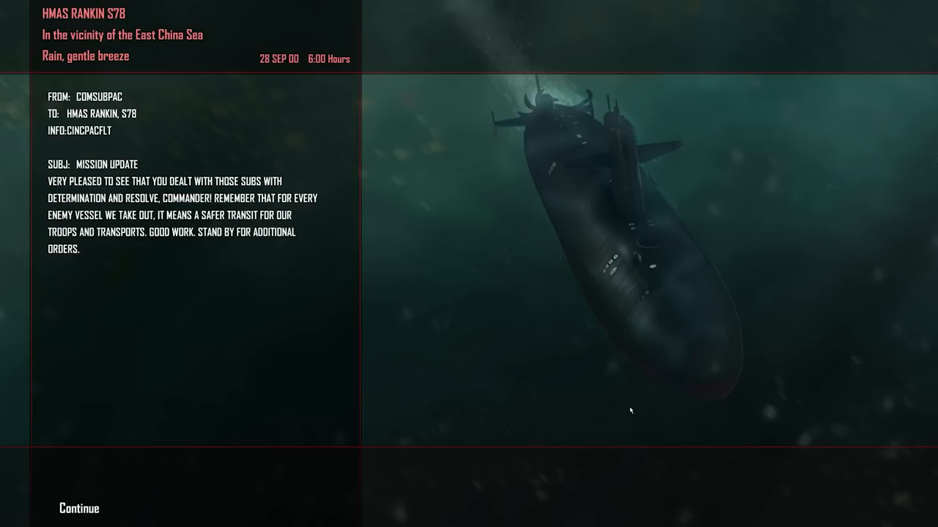
pyautogui.moveTo(627, 411)
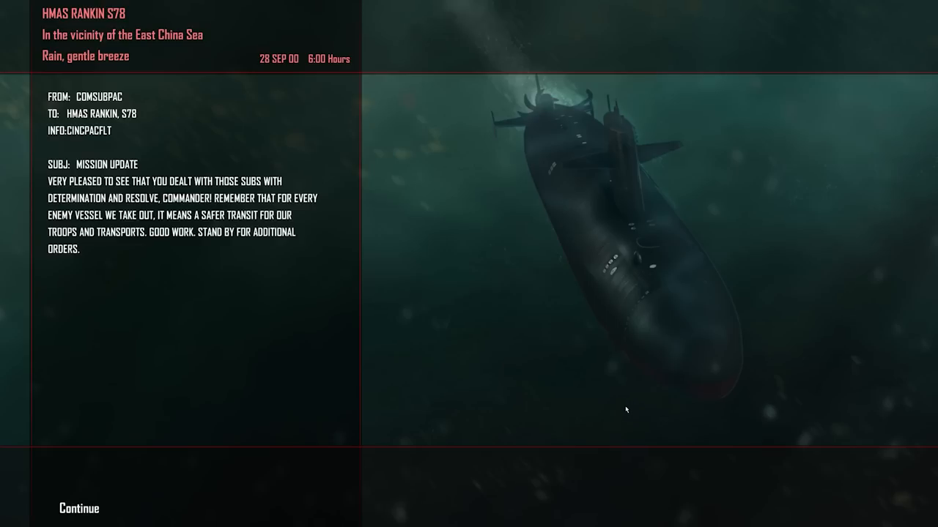
pyautogui.moveTo(428, 427)
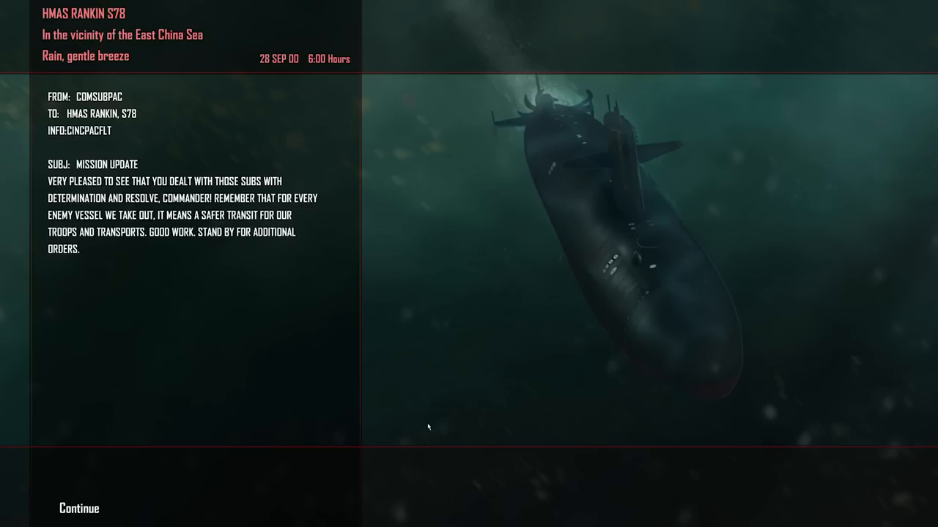
pyautogui.moveTo(427, 427)
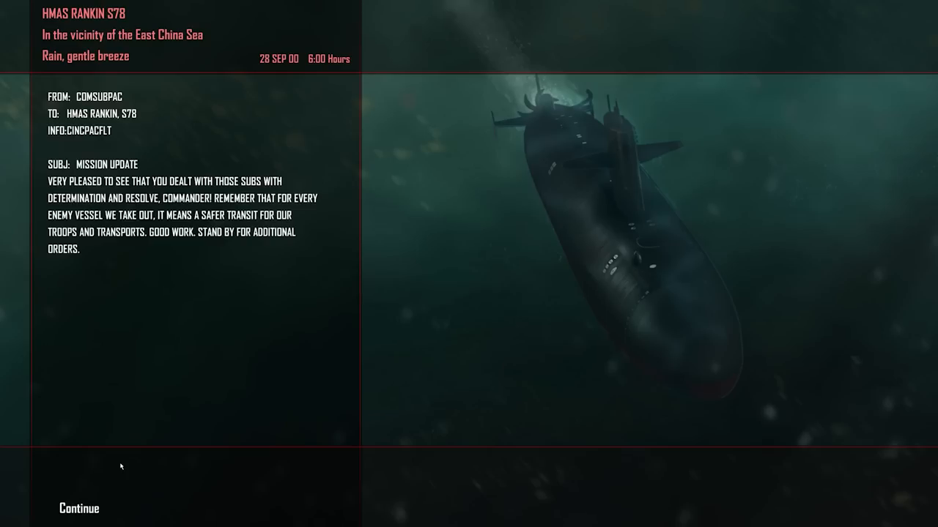
pyautogui.moveTo(121, 453)
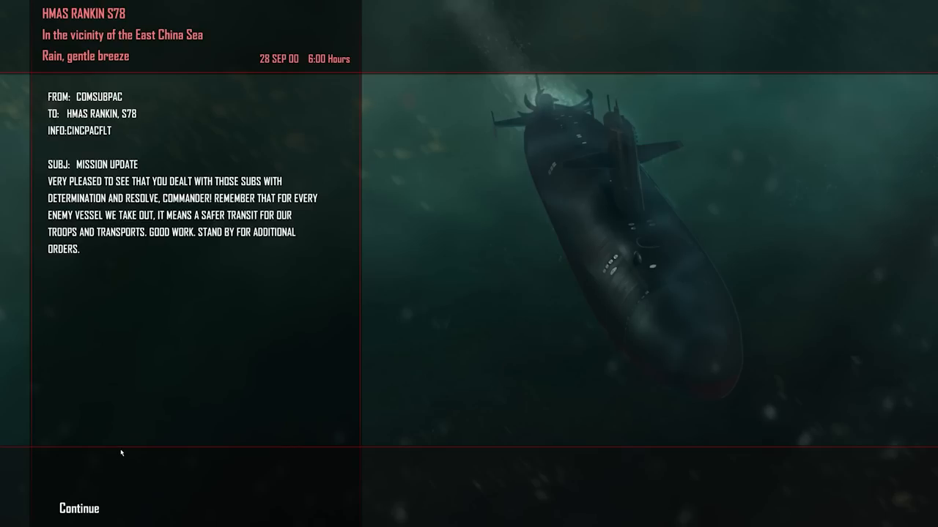
pyautogui.moveTo(122, 414)
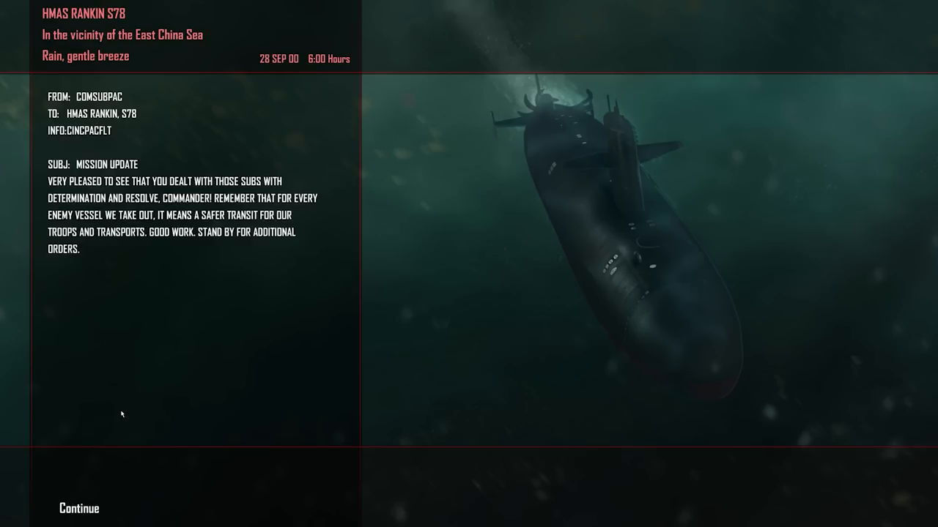
pyautogui.moveTo(88, 511)
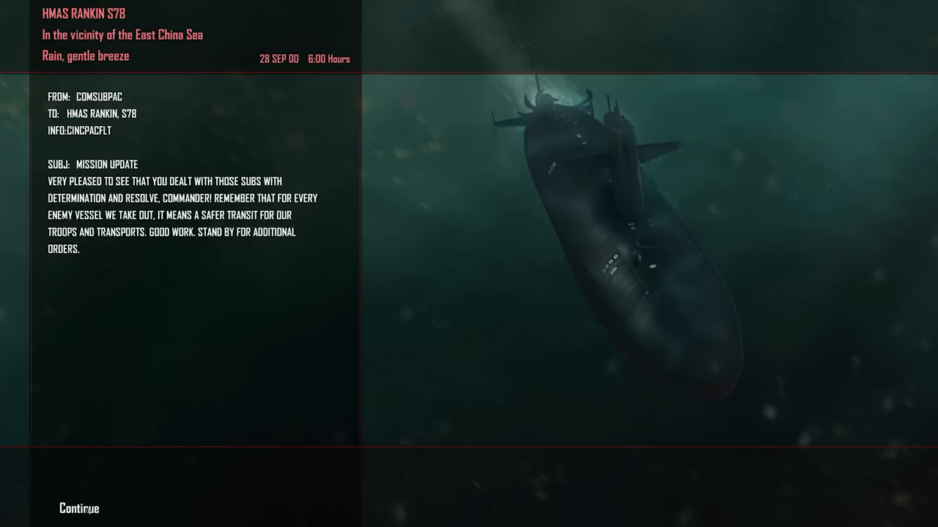
# Dismiss the Mission Update to show the 'Convoys Protected' World News headline.
pyautogui.click(79, 508)
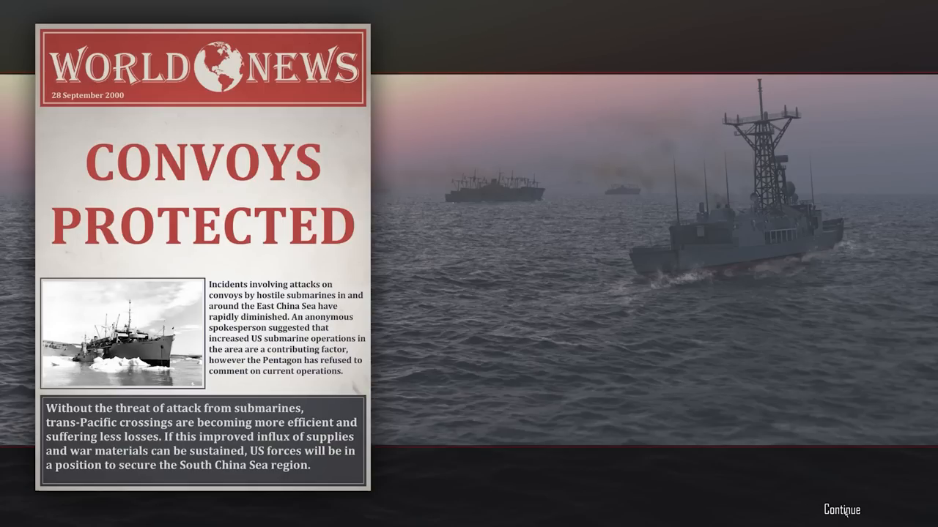
# Continue past the newspaper to the Scarborough Shoal interception Mission Orders.
pyautogui.click(841, 510)
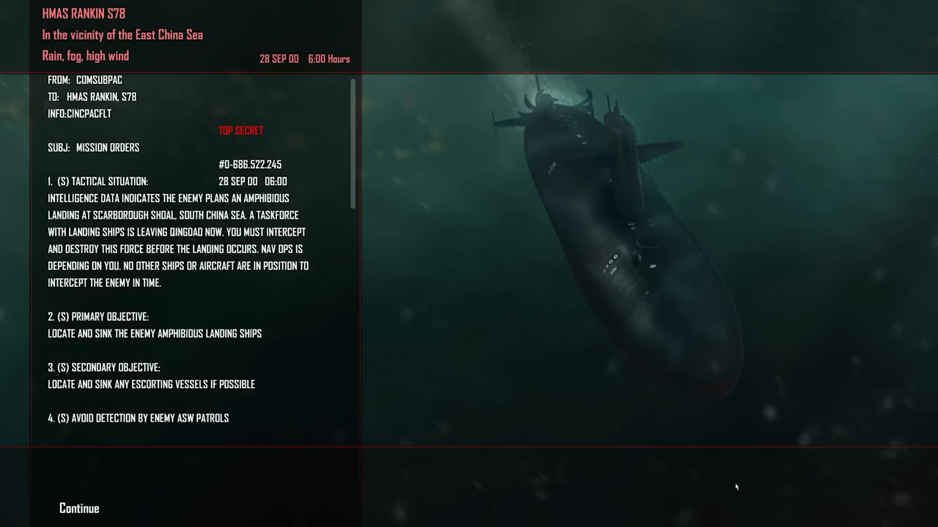
pyautogui.moveTo(628, 461)
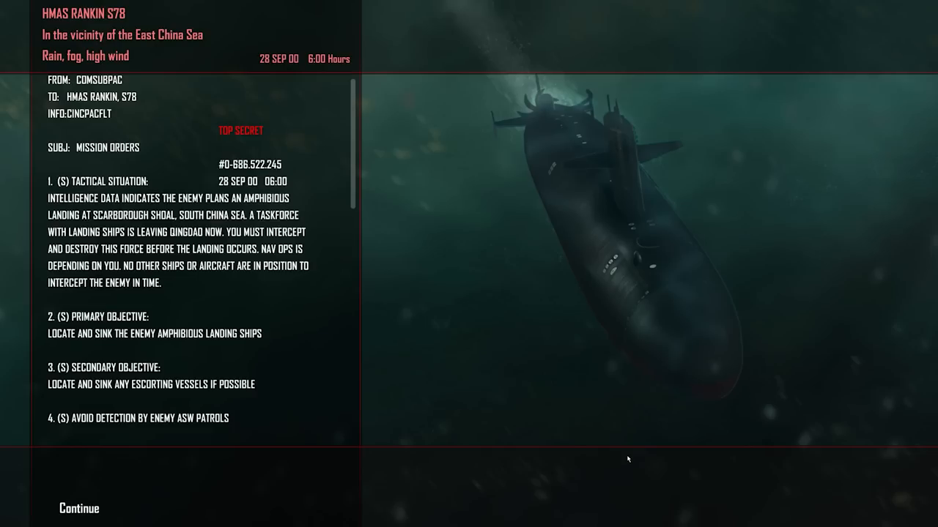
pyautogui.moveTo(627, 462)
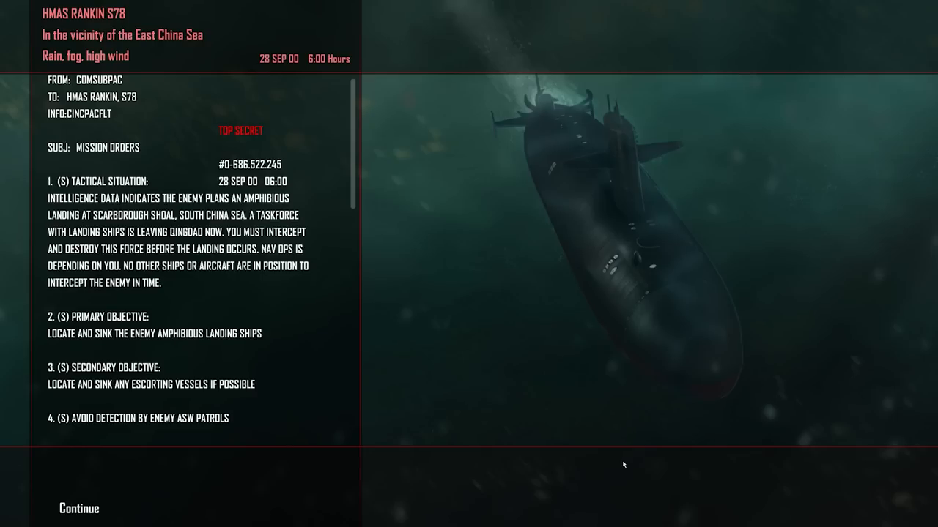
pyautogui.moveTo(413, 433)
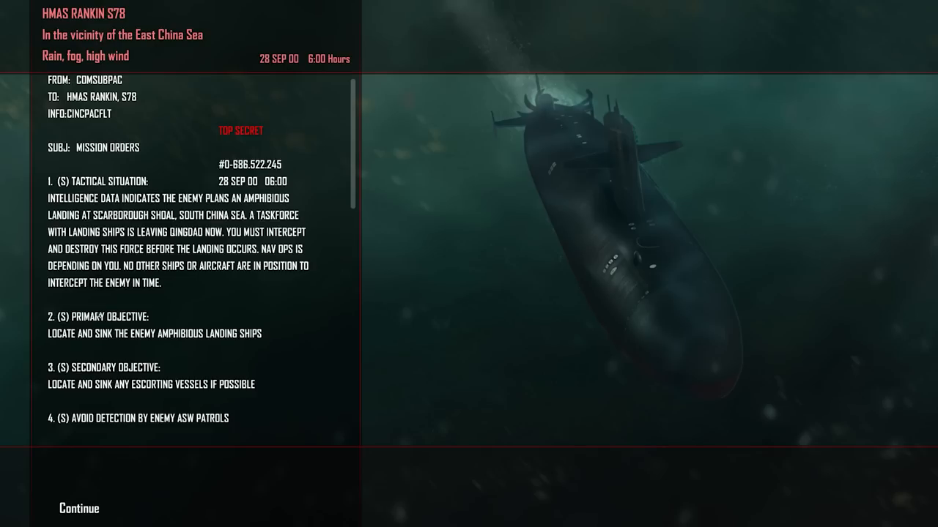
pyautogui.moveTo(94, 323)
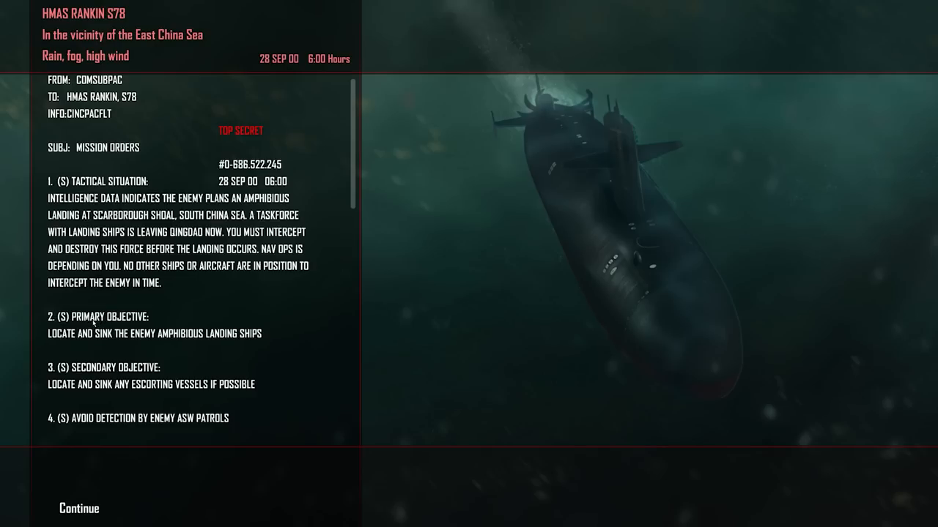